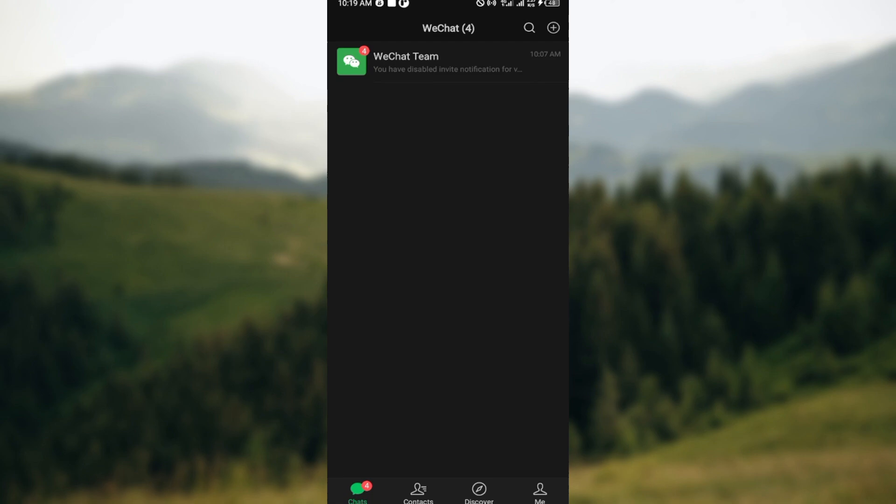
mouse_move(525, 166)
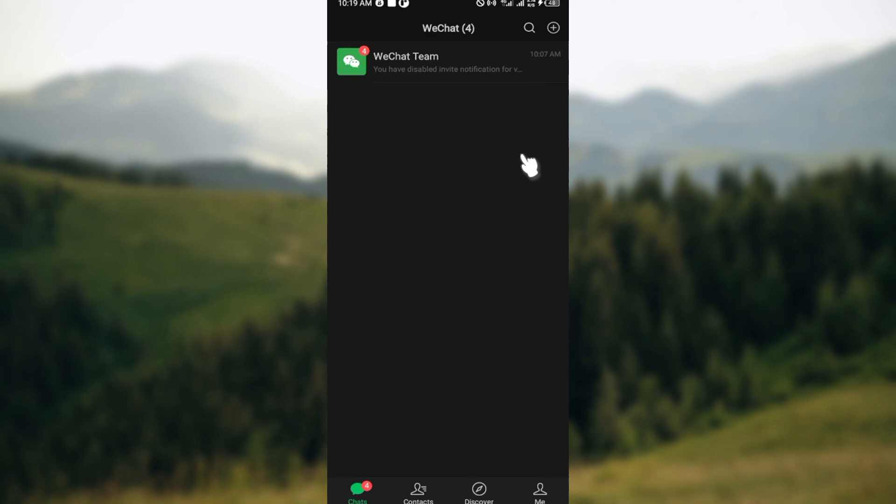
mouse_move(484, 199)
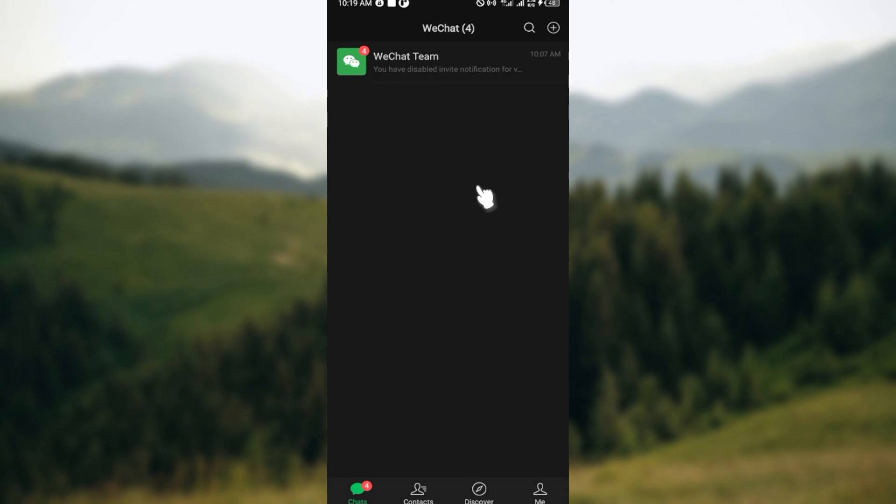
mouse_move(477, 160)
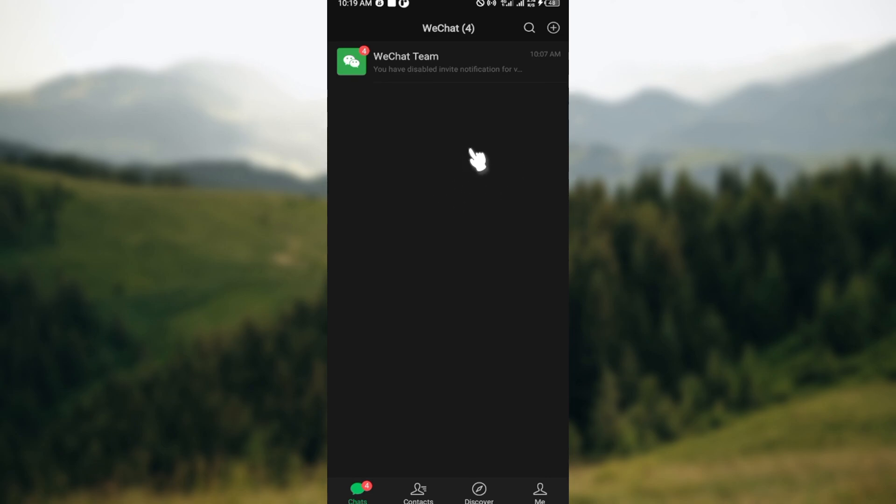
mouse_move(508, 152)
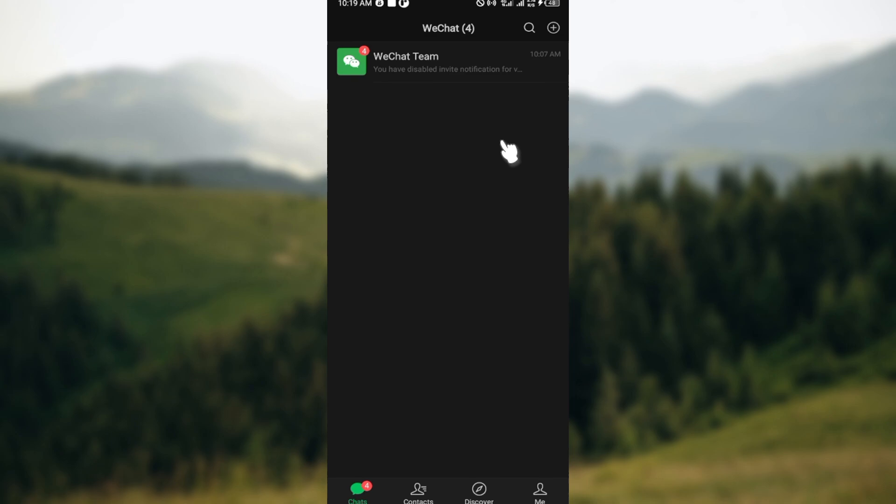
mouse_move(381, 489)
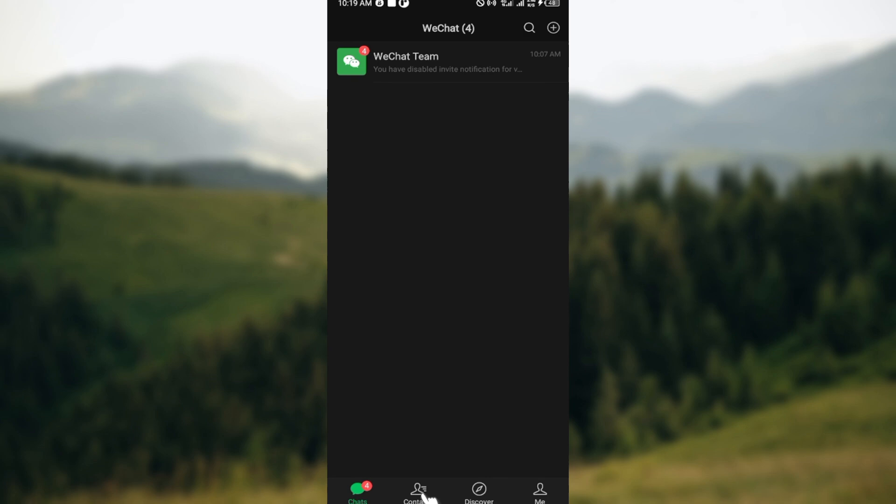
mouse_move(550, 494)
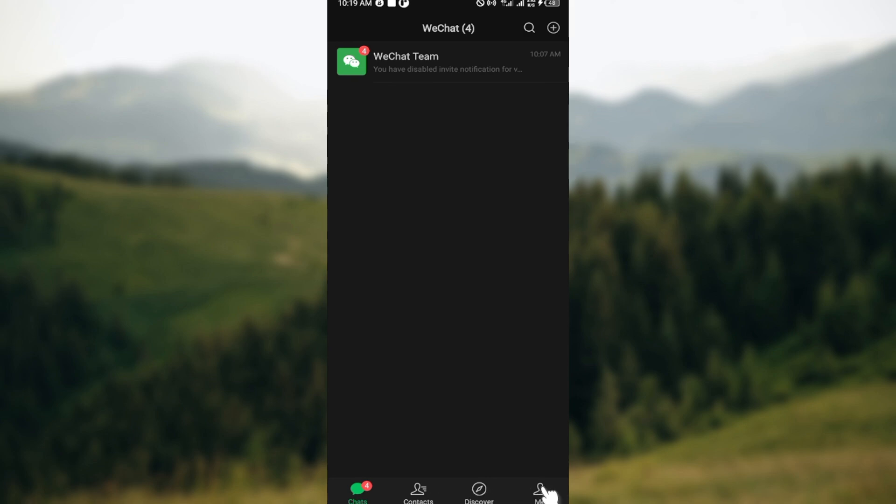
Switch to the Me tab to show the personal account page
click(541, 495)
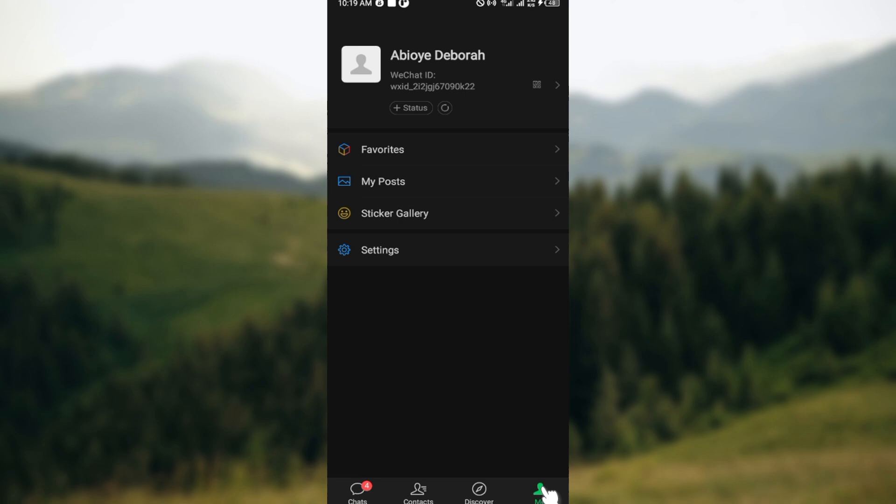
mouse_move(471, 317)
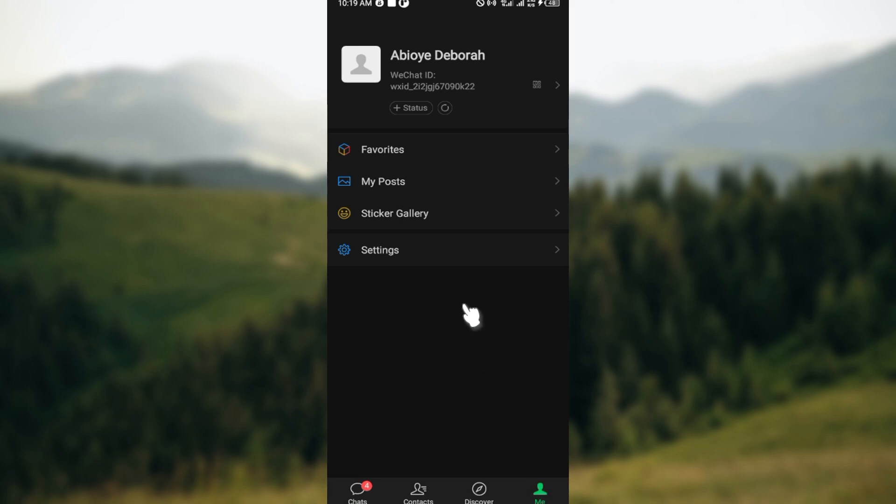
mouse_move(485, 231)
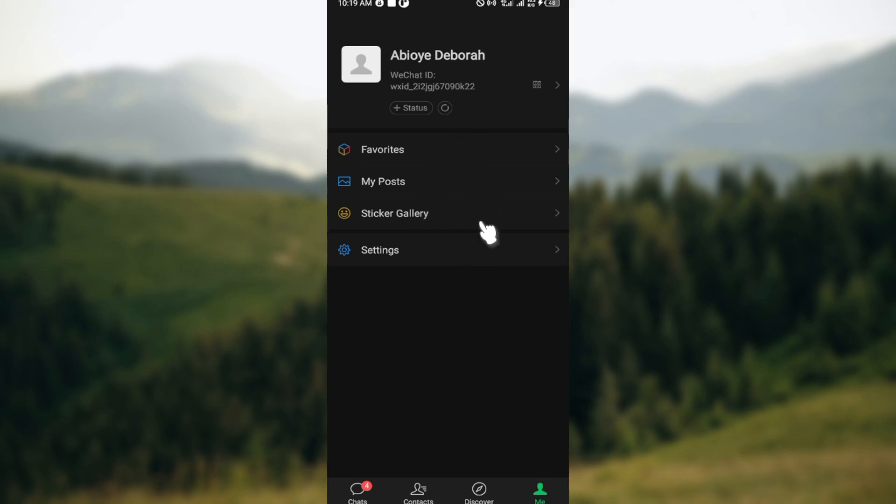
mouse_move(420, 260)
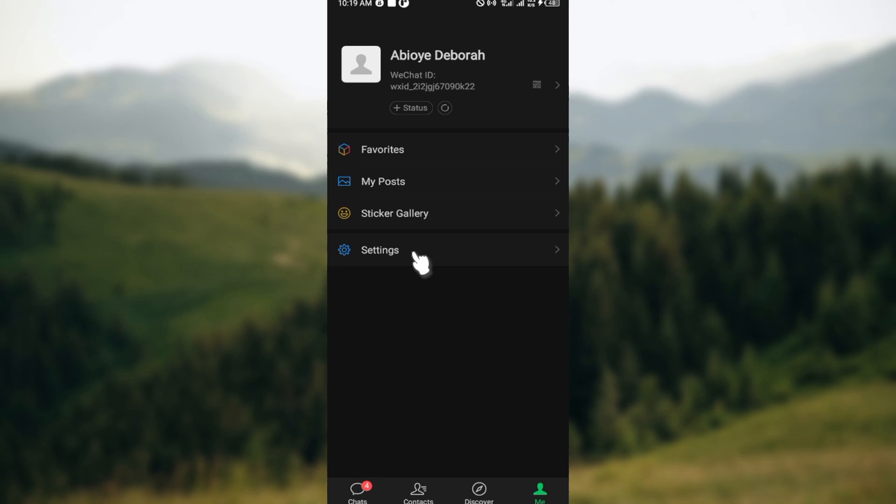
Enter Settings from the Me page
click(379, 253)
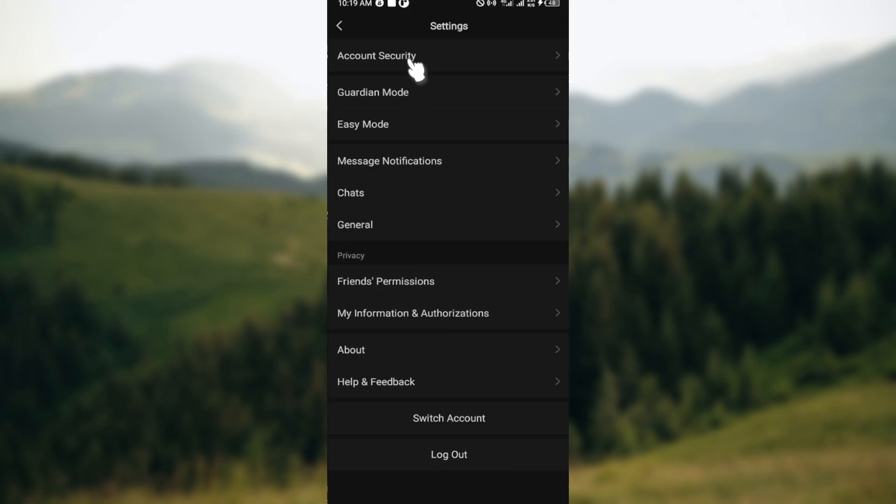
mouse_move(398, 101)
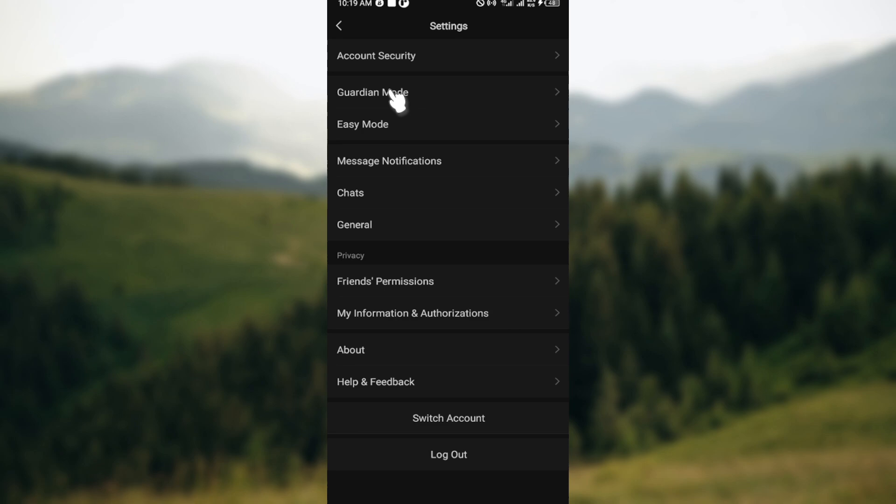
mouse_move(444, 174)
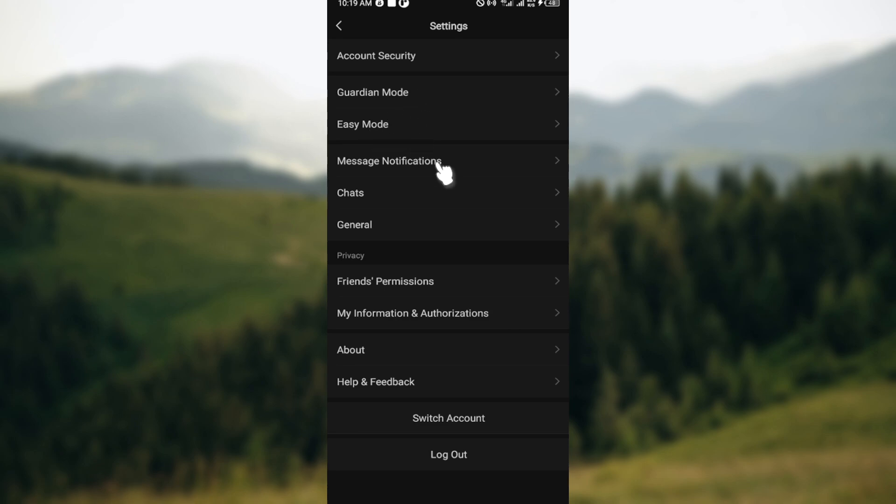
mouse_move(390, 220)
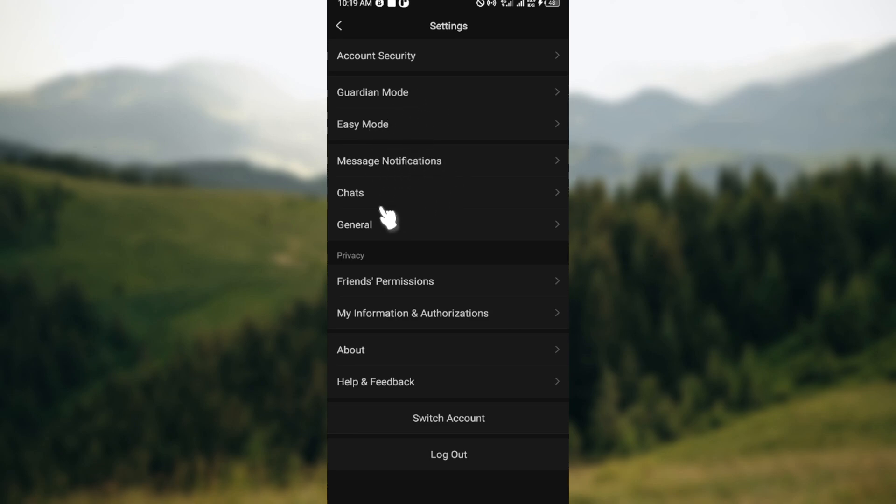
mouse_move(377, 309)
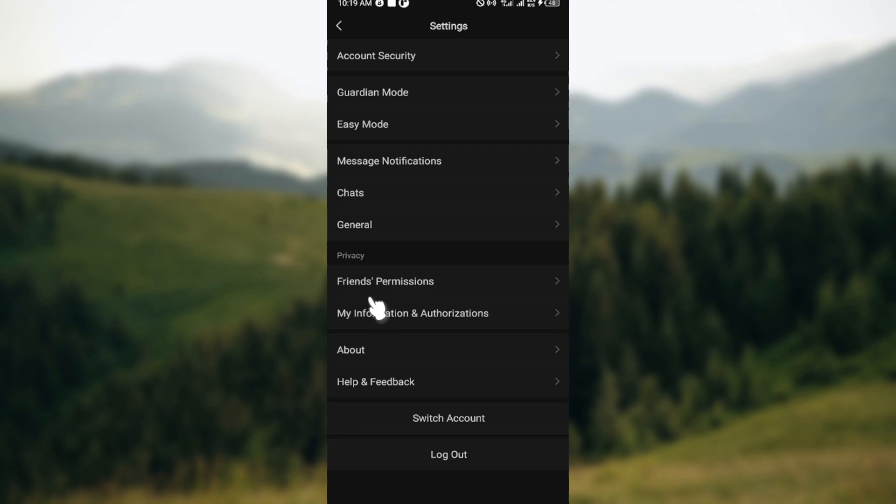
mouse_move(458, 217)
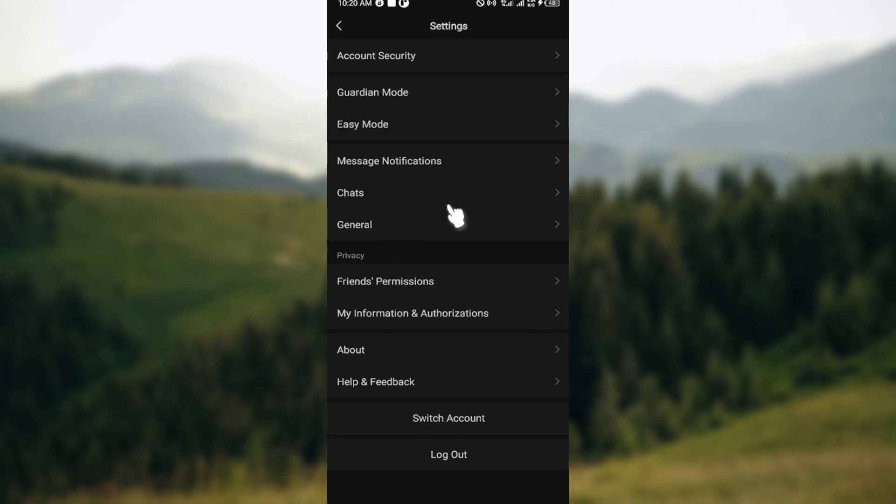
mouse_move(371, 220)
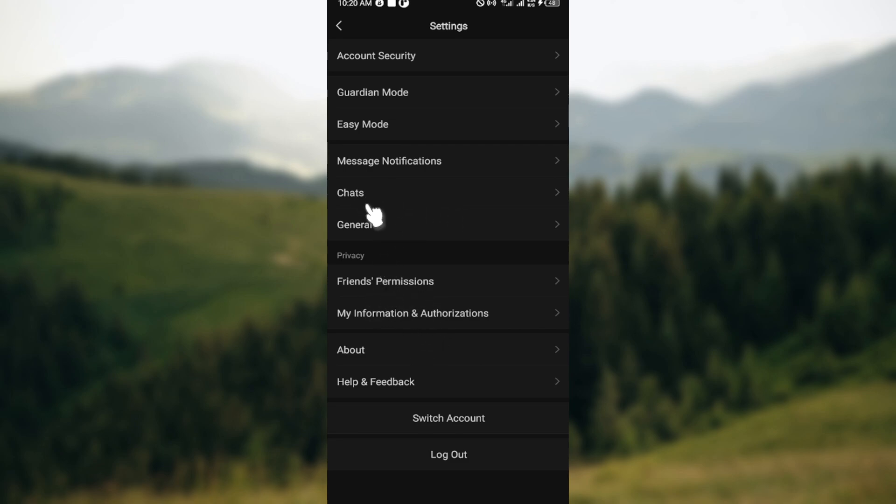
click(355, 224)
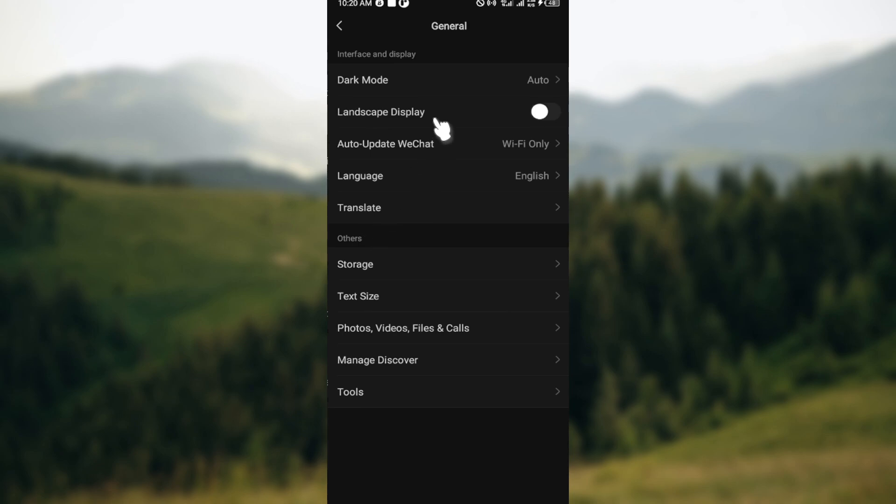
mouse_move(420, 89)
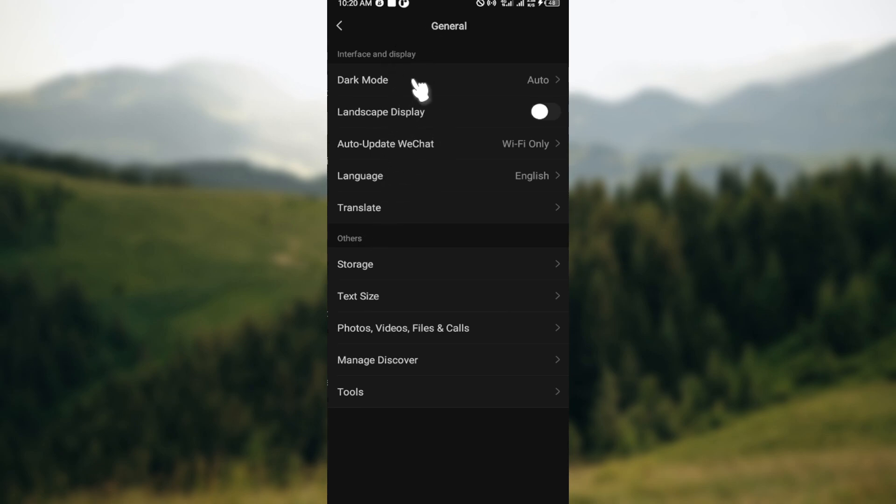
mouse_move(379, 189)
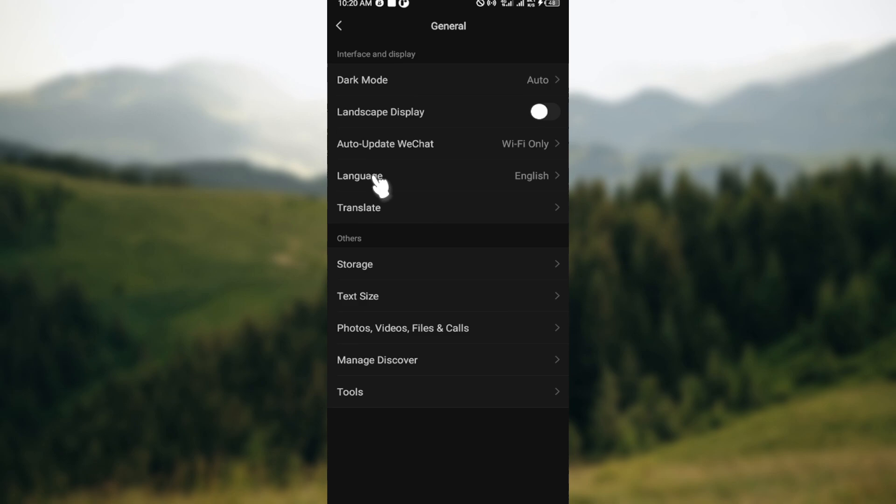
mouse_move(429, 332)
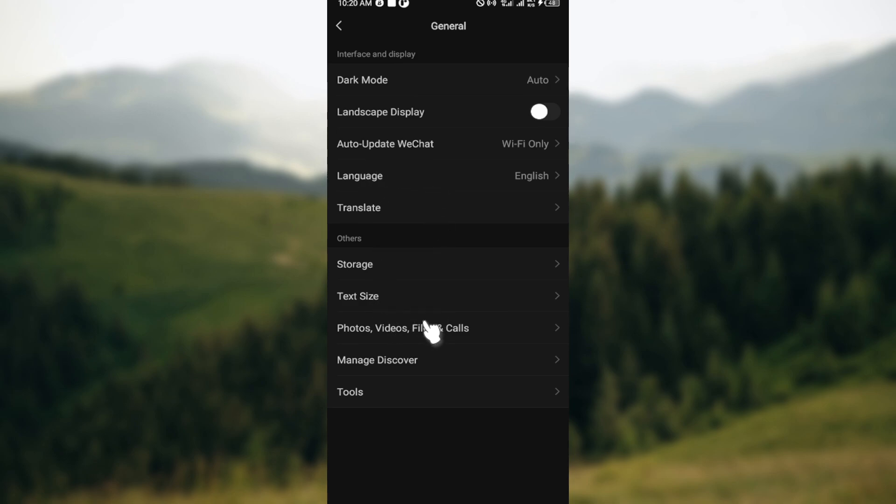
mouse_move(412, 334)
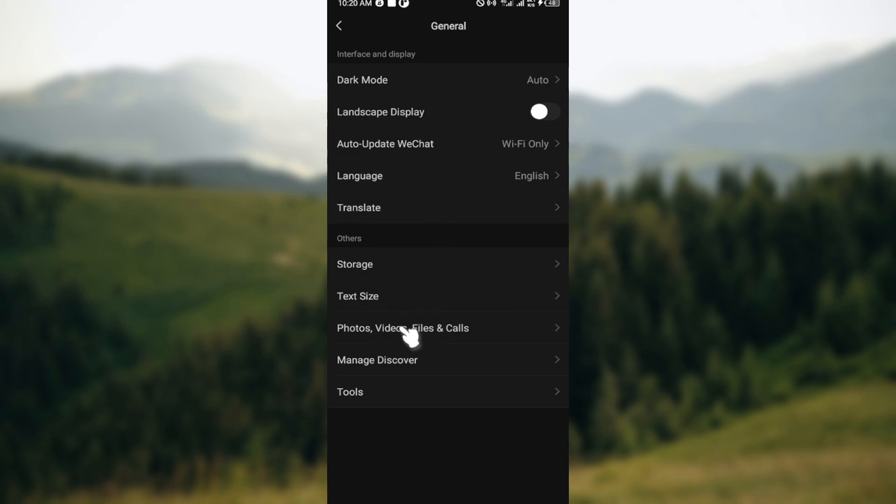
Enter the Photos, Videos, Files & Calls page from General settings
click(403, 327)
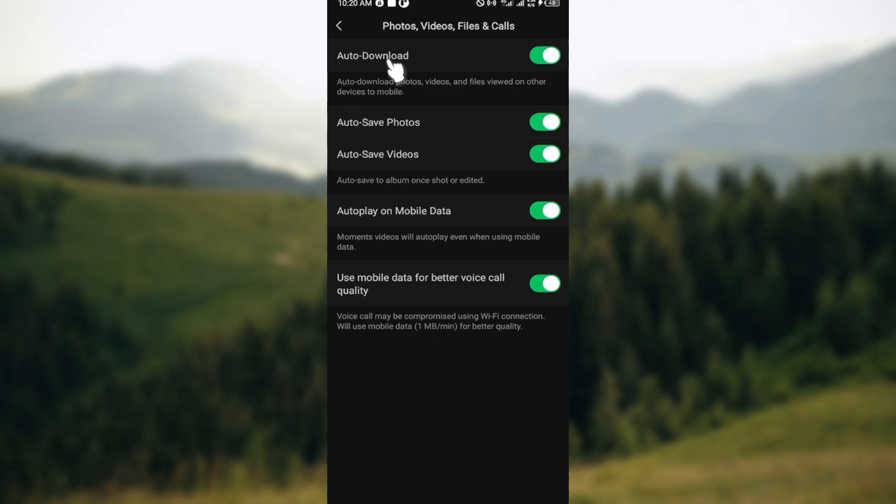
mouse_move(396, 172)
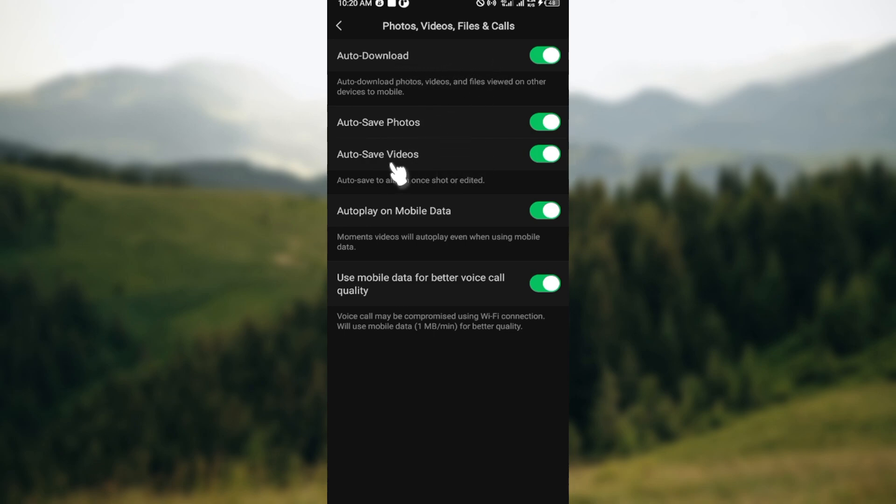
mouse_move(516, 133)
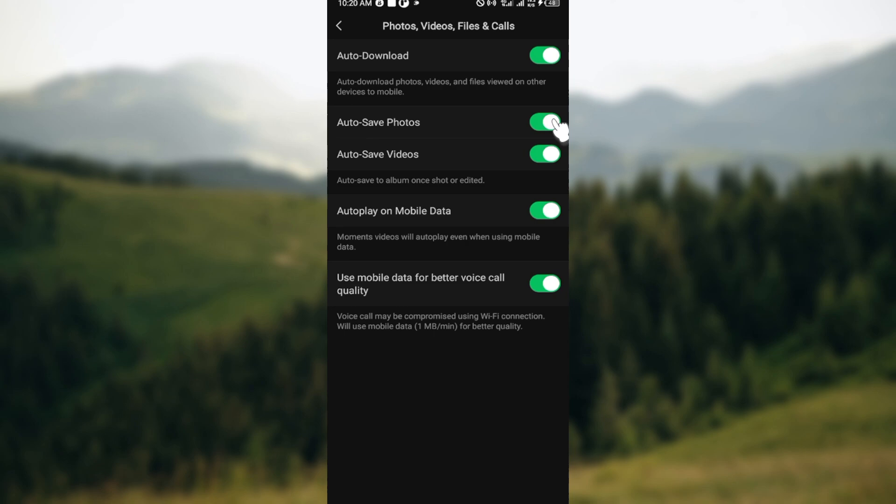
Toggle Auto-Save Photos off, back on, then leave it switched off
click(544, 122)
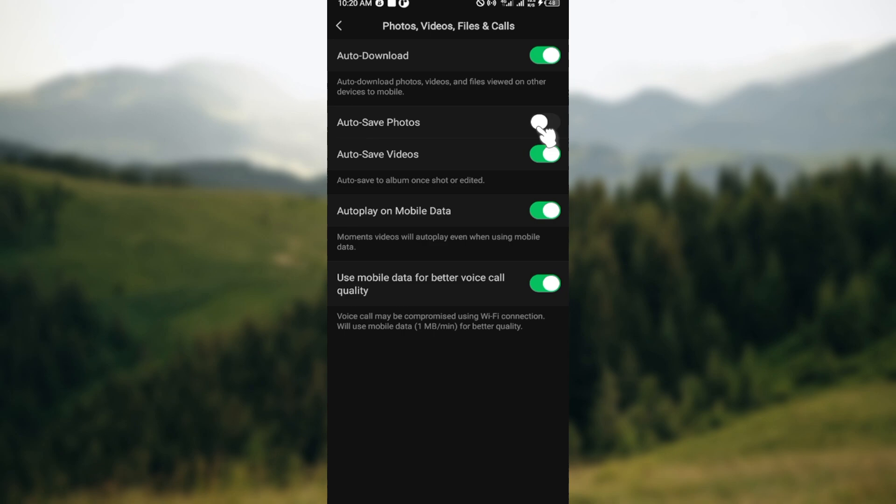
click(543, 123)
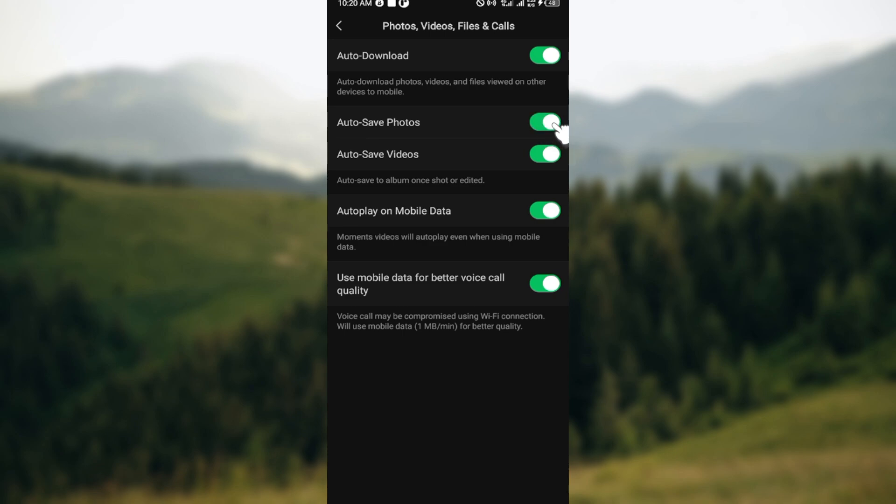
click(543, 124)
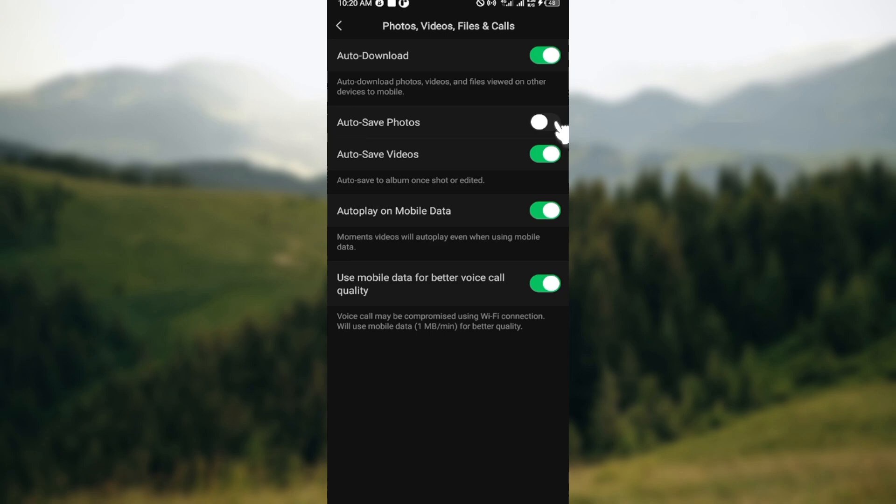
mouse_move(483, 177)
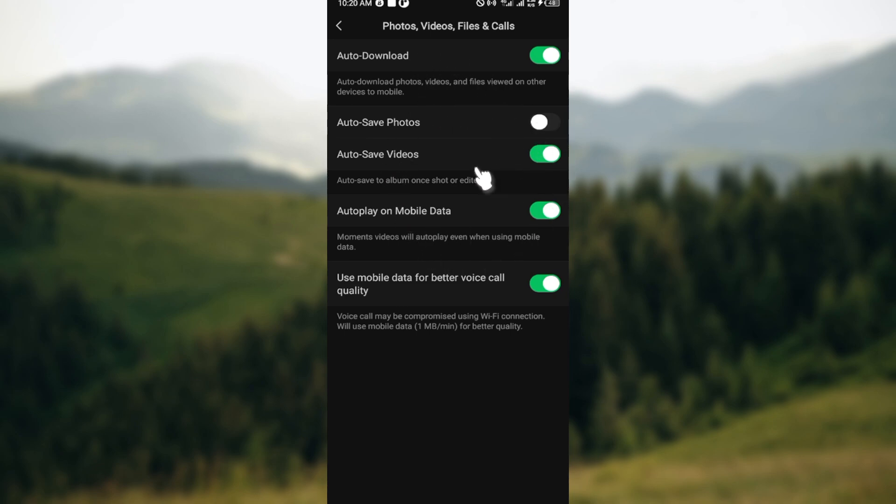
mouse_move(341, 35)
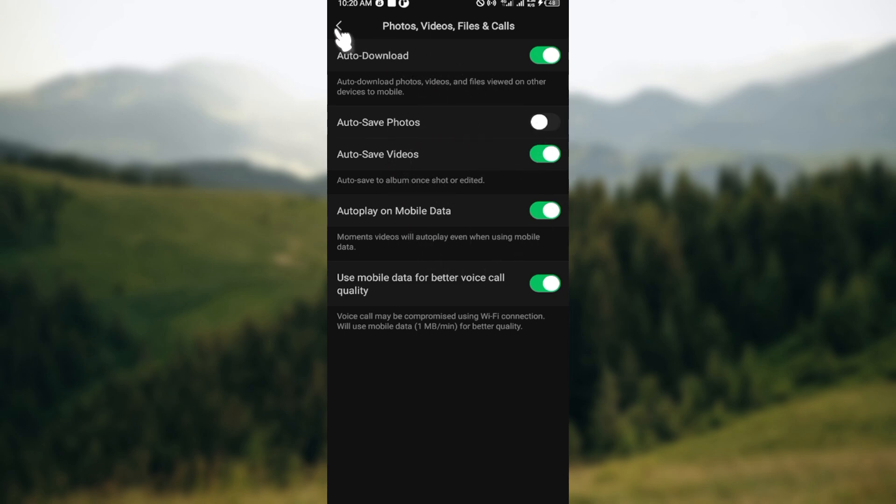
click(337, 26)
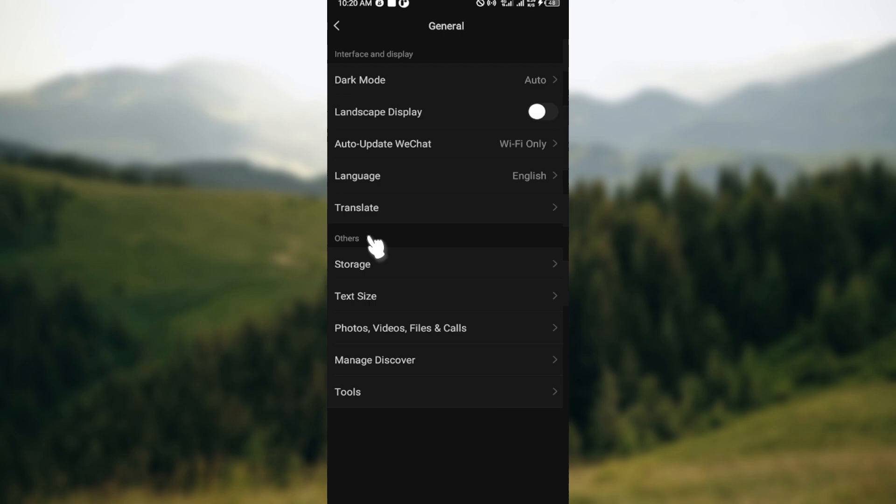
click(400, 327)
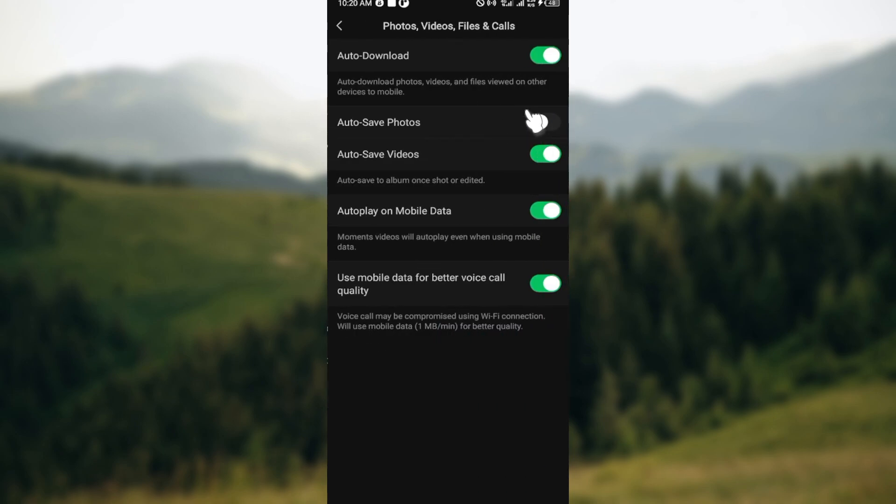
click(543, 121)
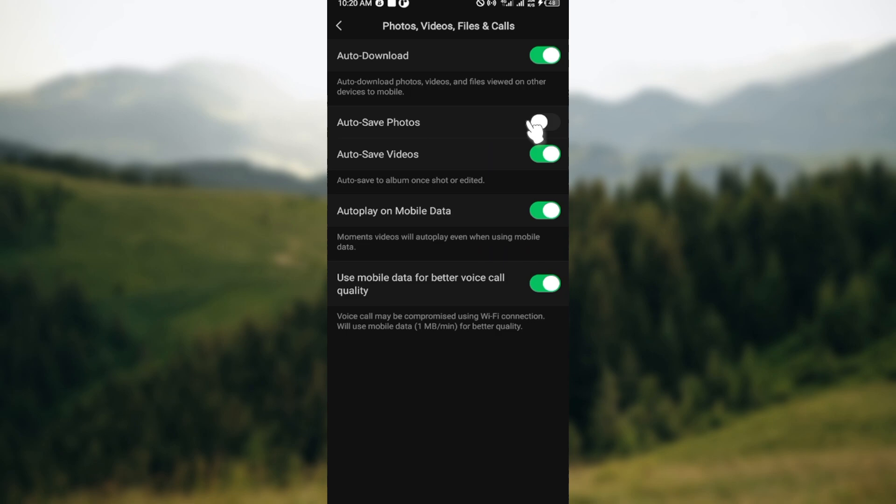
click(543, 121)
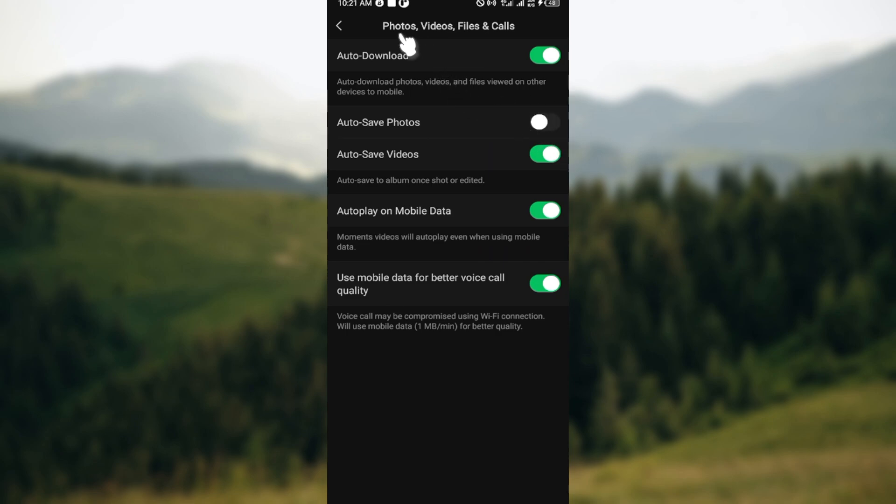
Back out through General and Settings to the Me page
click(339, 26)
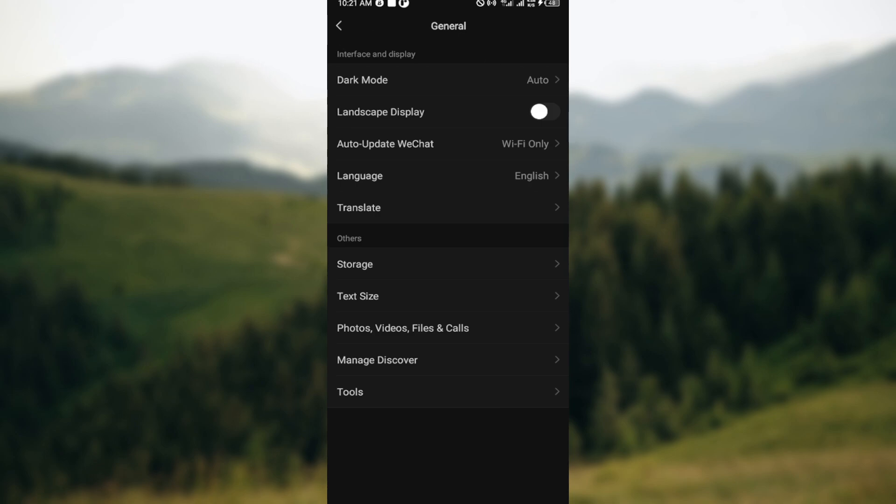
mouse_move(552, 33)
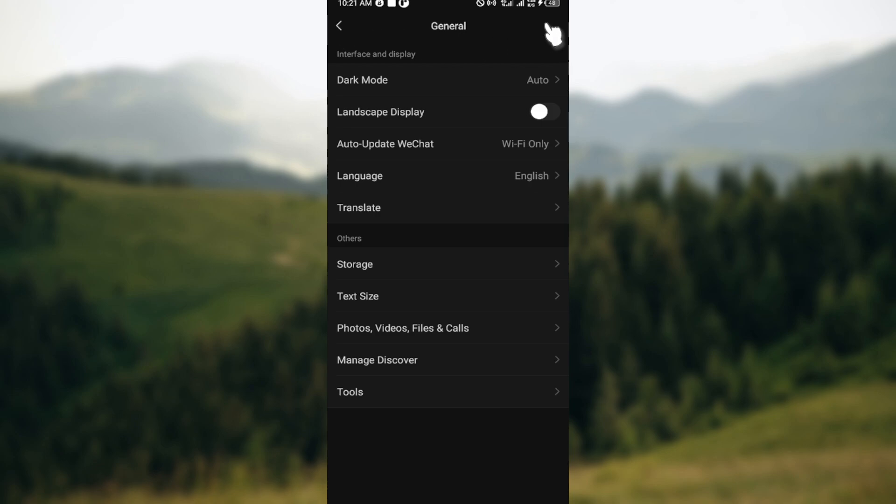
click(339, 27)
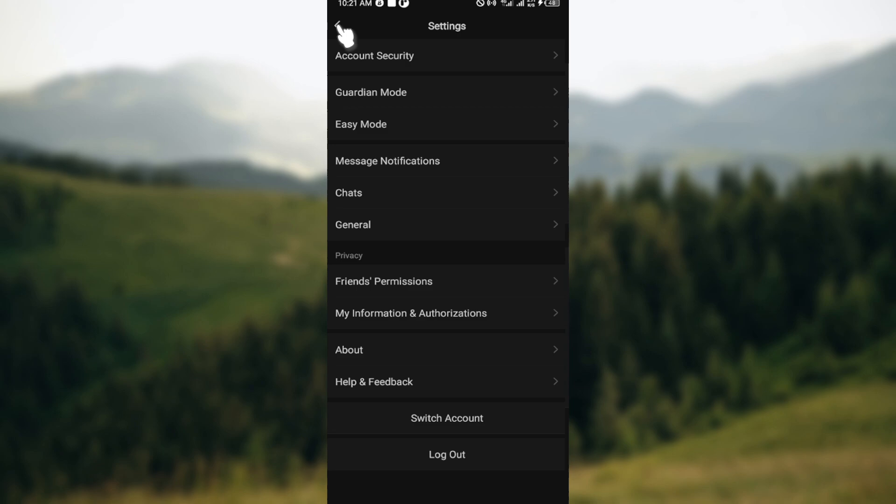
click(340, 26)
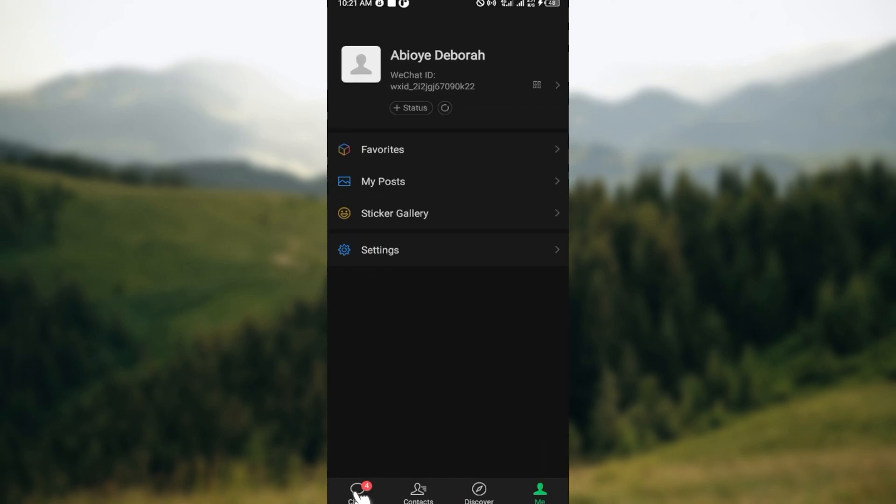